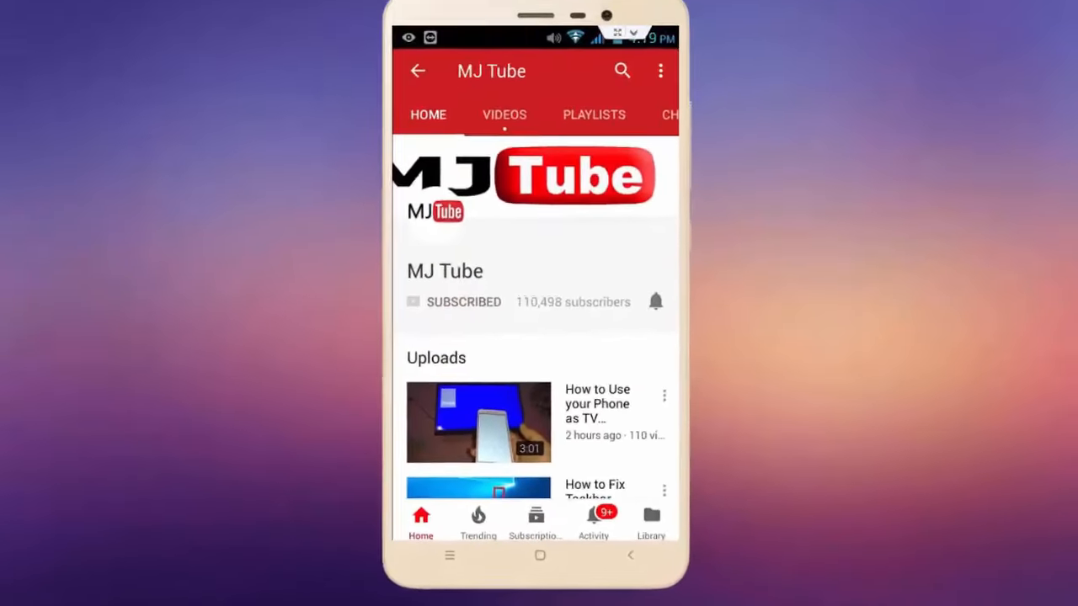
Enter the Documents category and attempt to open Excel File.xls and PPT File.ppt from the list
{"action": "left_click", "coordinate": [655, 301]}
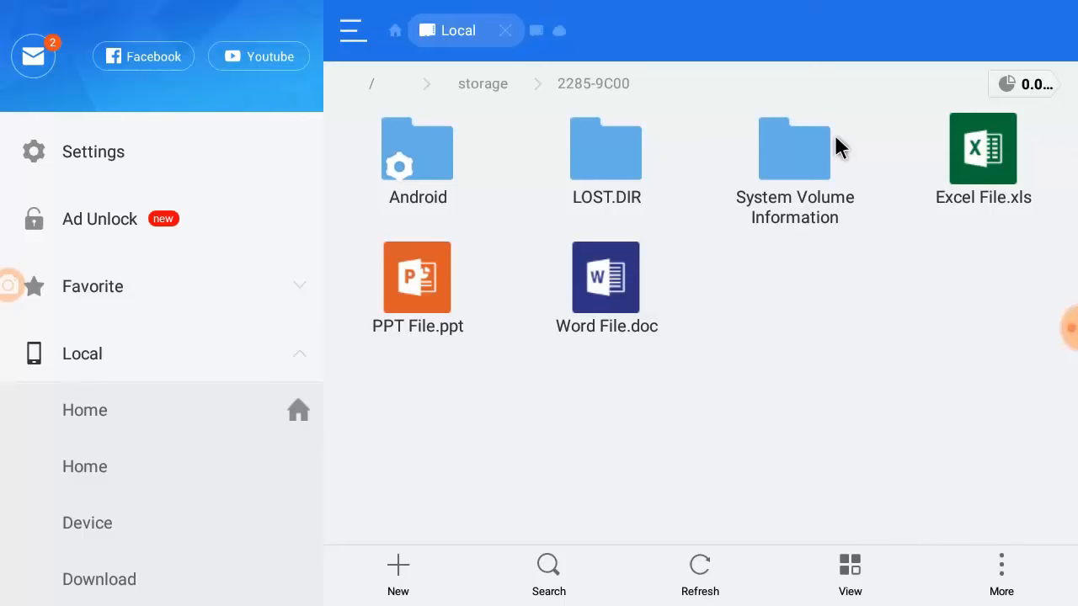
{"action": "mouse_move", "coordinate": [874, 166]}
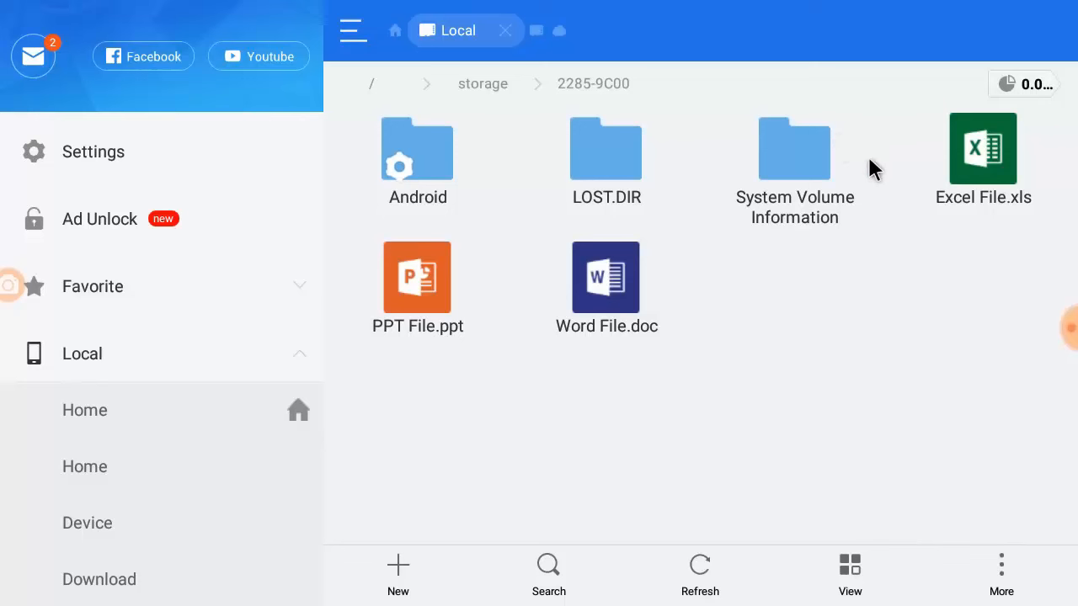
{"action": "mouse_move", "coordinate": [743, 326]}
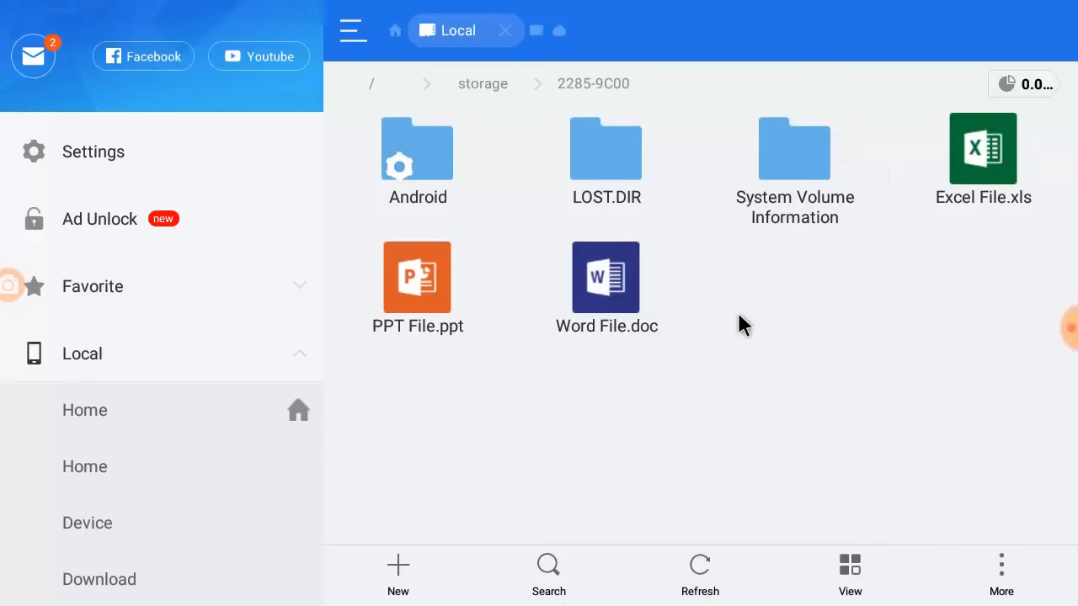
{"action": "mouse_move", "coordinate": [978, 182]}
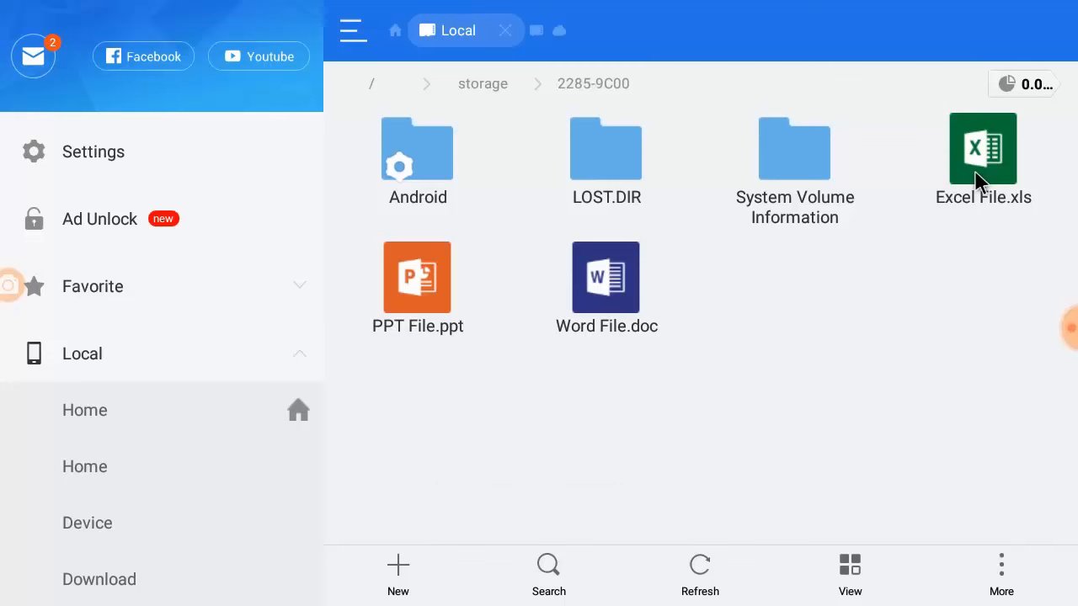
{"action": "left_click", "coordinate": [984, 150]}
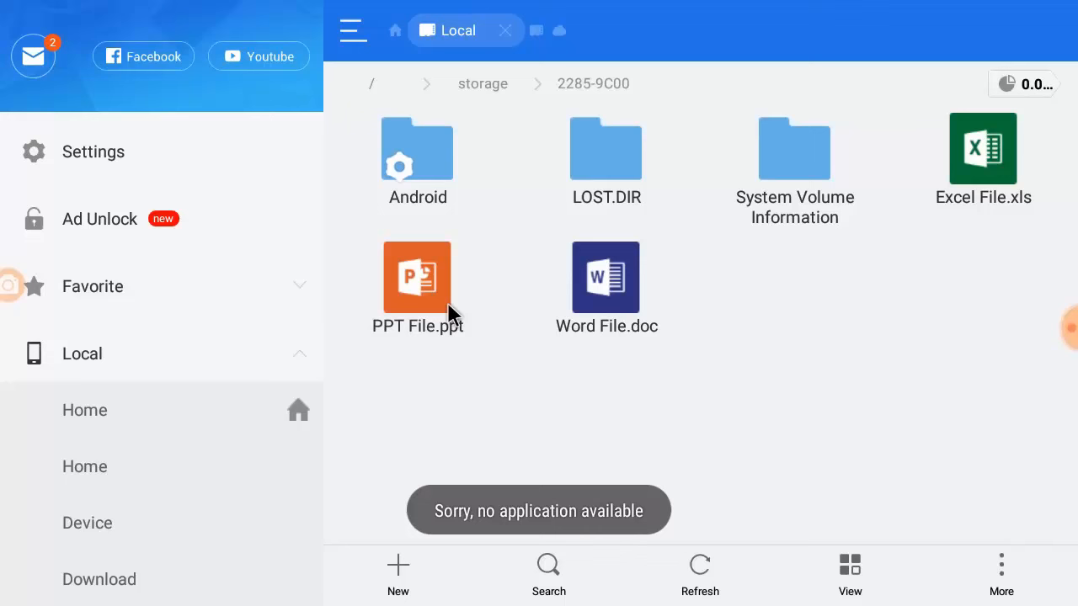
{"action": "left_click", "coordinate": [606, 278]}
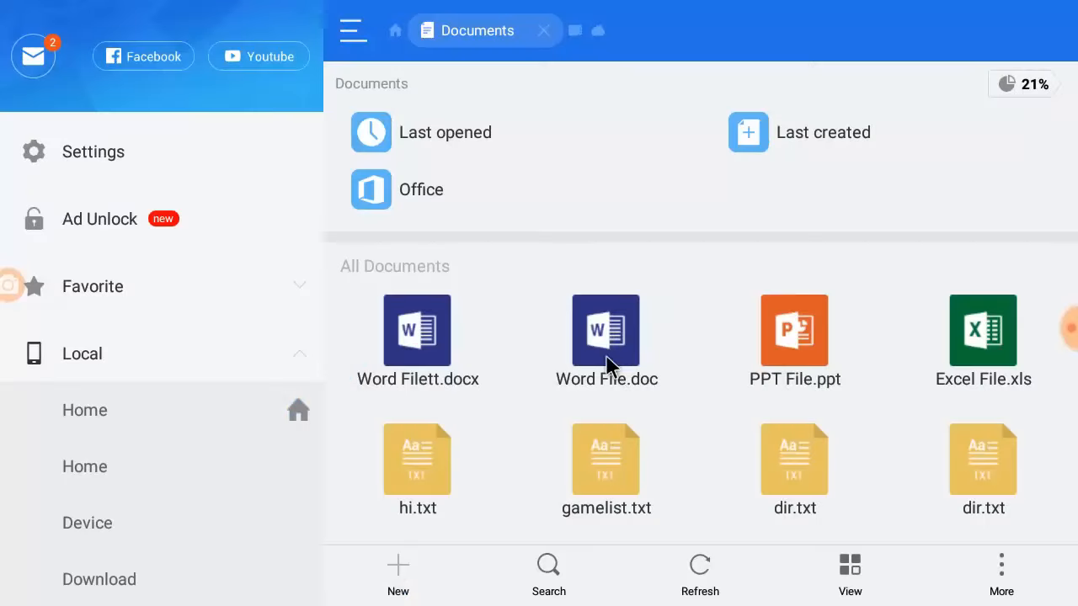
{"action": "left_click", "coordinate": [606, 330]}
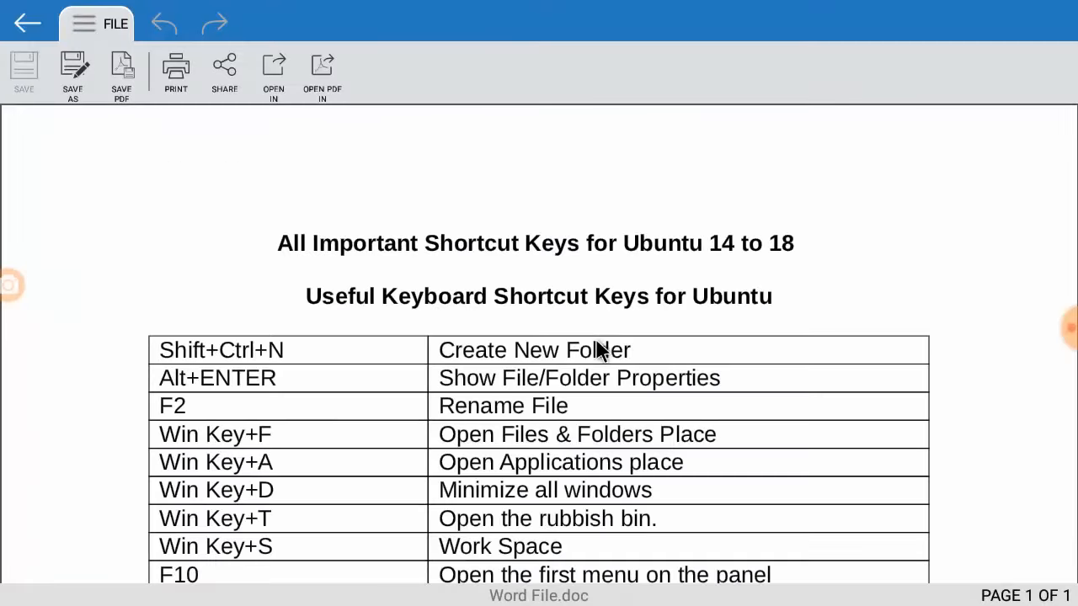
{"action": "scroll", "scroll_direction": "down", "scroll_amount": 3}
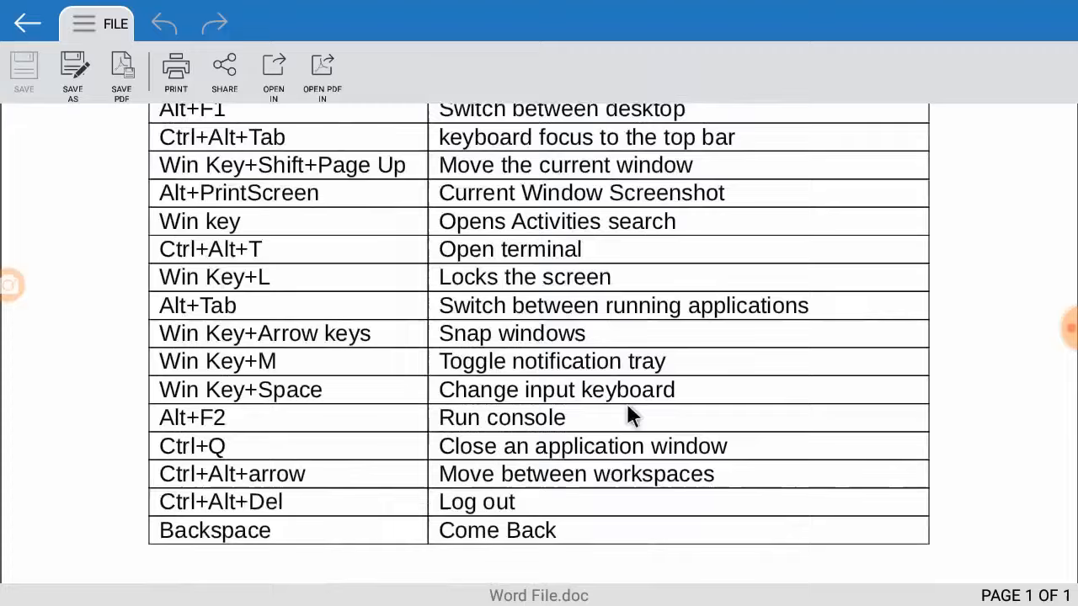
{"action": "scroll", "scroll_direction": "up", "scroll_amount": 3}
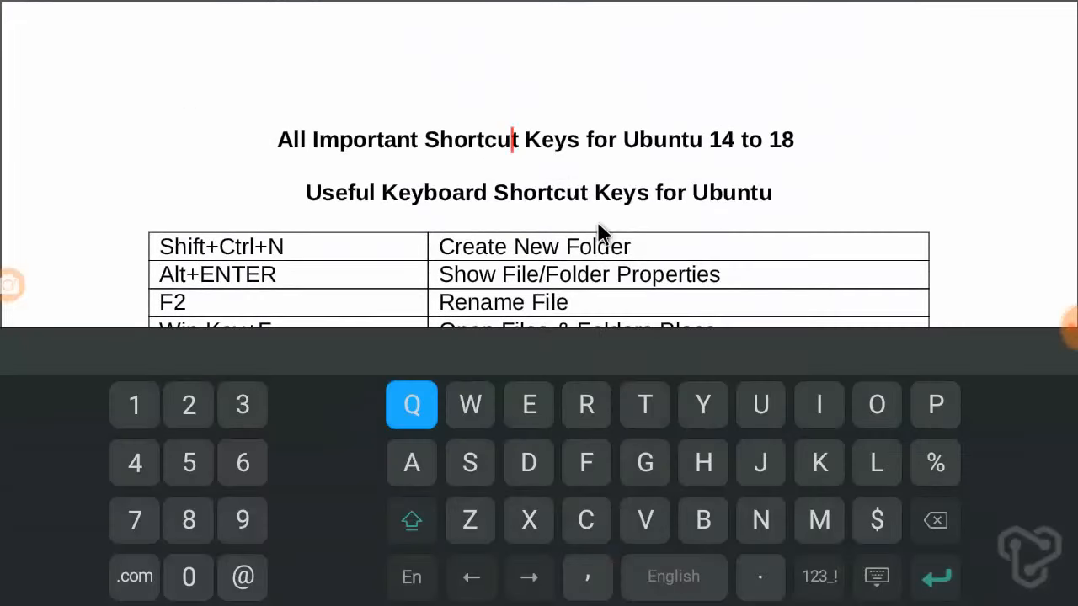
{"action": "mouse_move", "coordinate": [657, 311]}
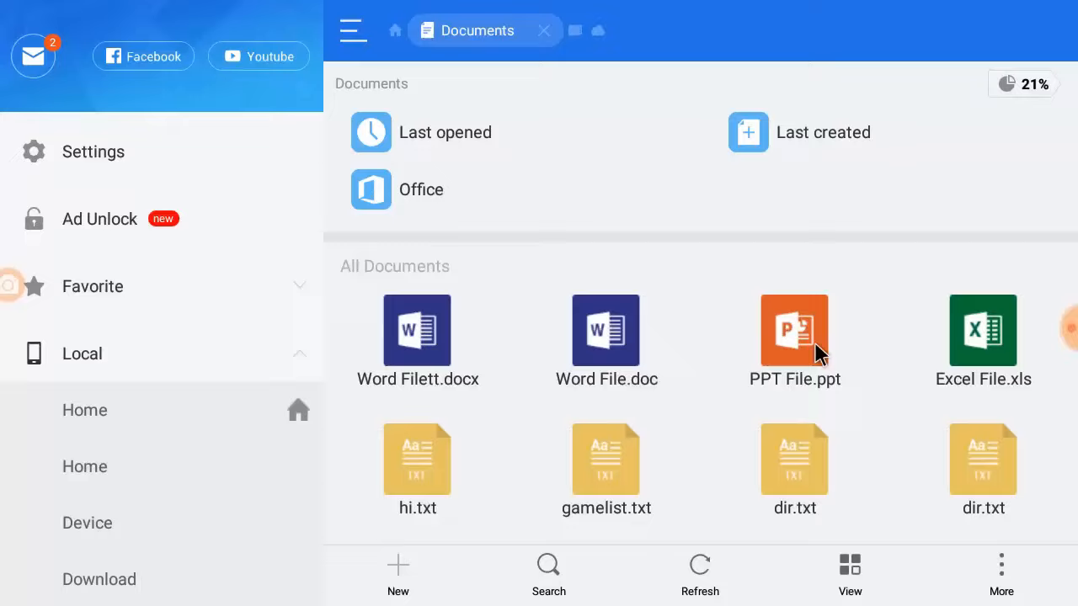
View PPT File.ppt in SmartOffice, then return and select Excel File.xls
{"action": "left_click", "coordinate": [794, 330]}
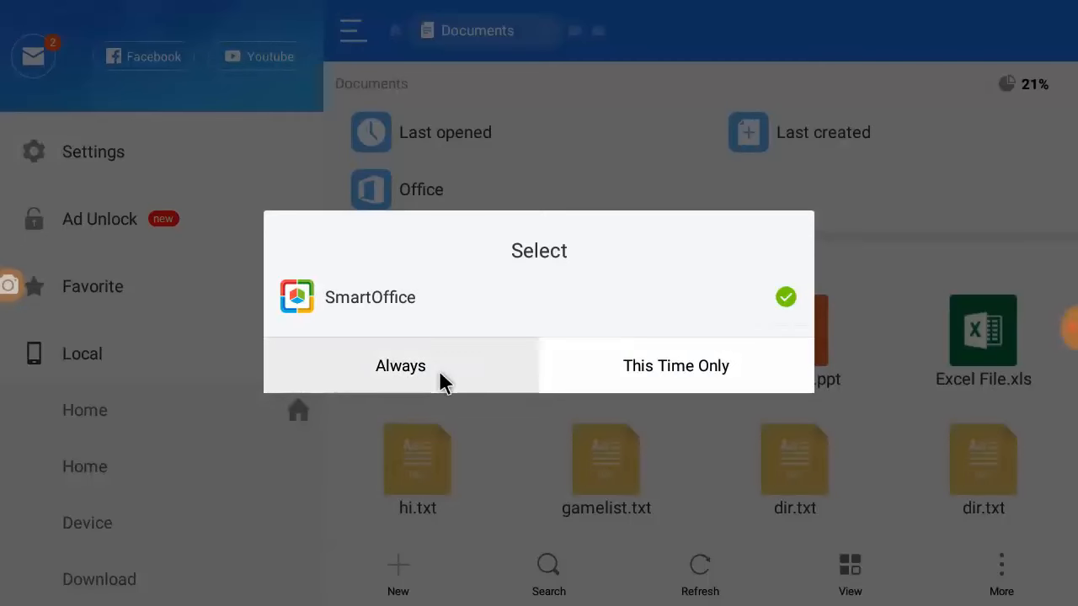
{"action": "left_click", "coordinate": [401, 365]}
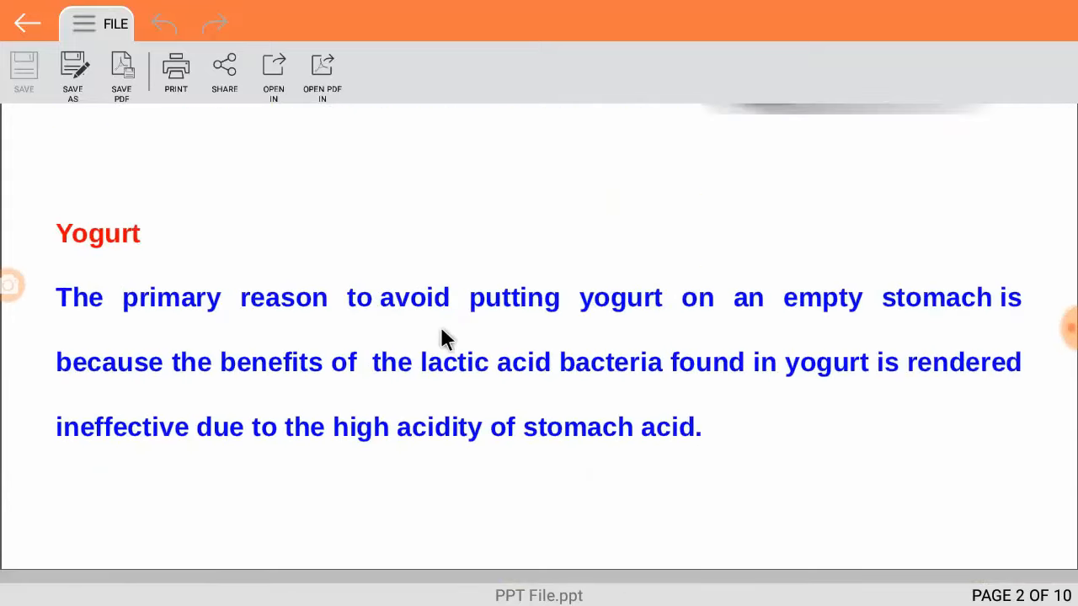
{"action": "left_click", "coordinate": [451, 296]}
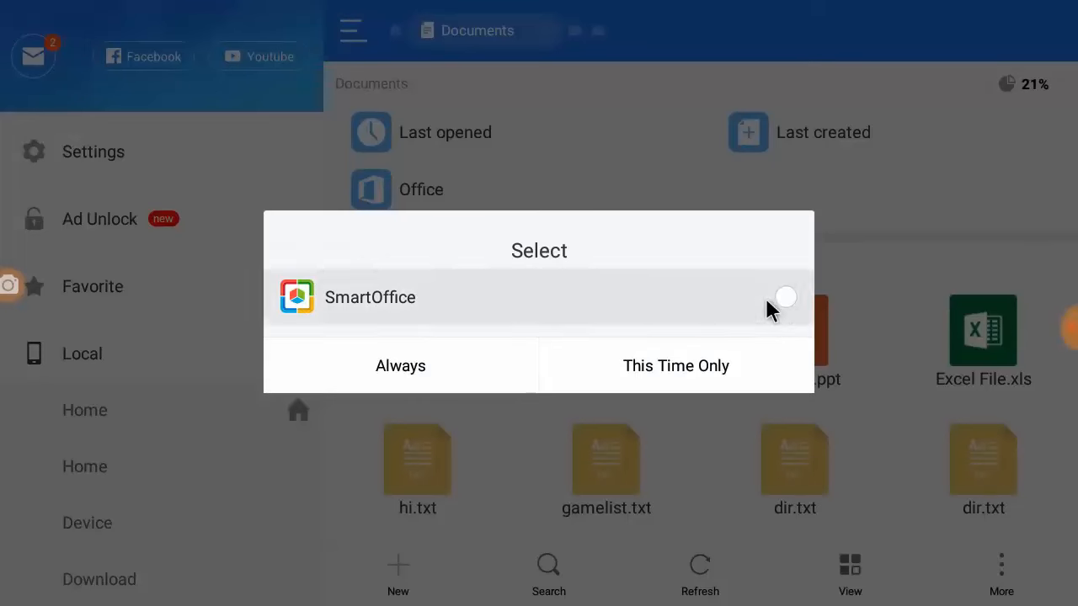
View Excel File.xls in SmartOffice and scroll through Sheet1 of the water-supply estimate
{"action": "left_click", "coordinate": [677, 366]}
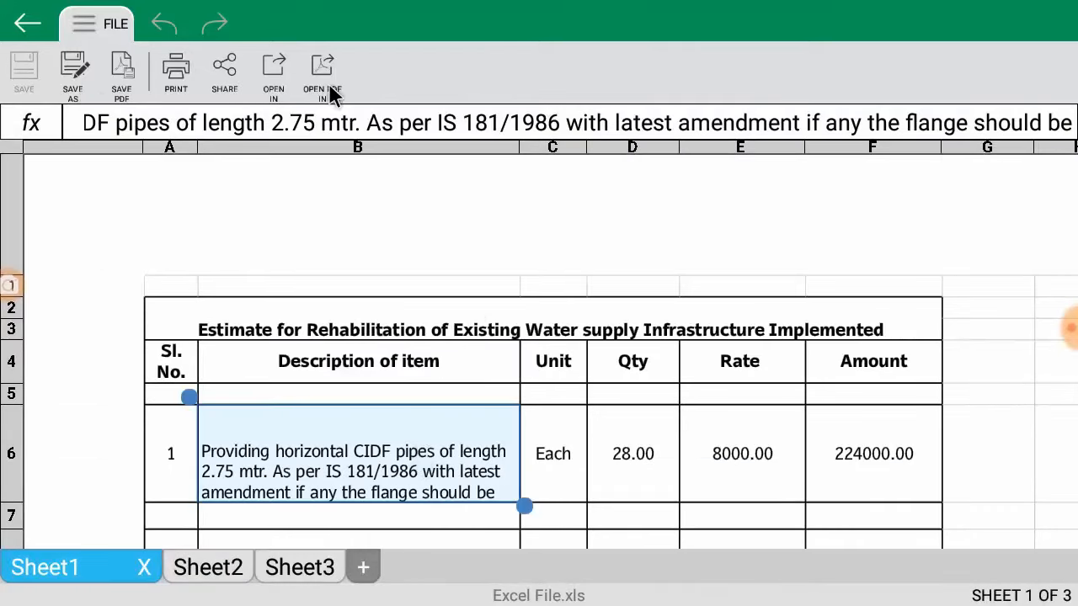
{"action": "scroll", "scroll_direction": "down", "scroll_amount": 3}
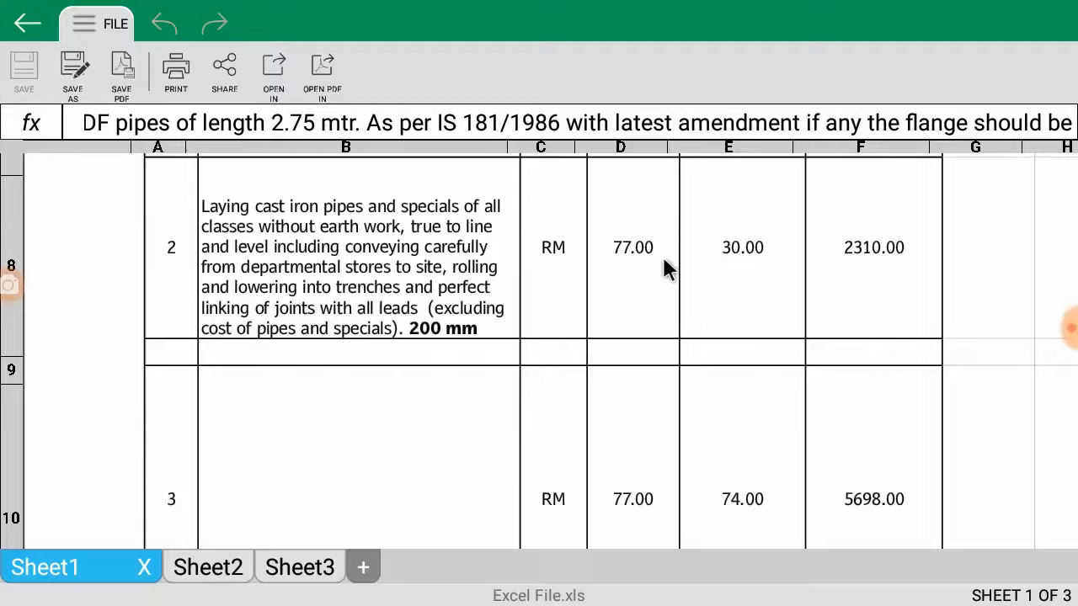
{"action": "scroll", "scroll_direction": "down", "scroll_amount": 3}
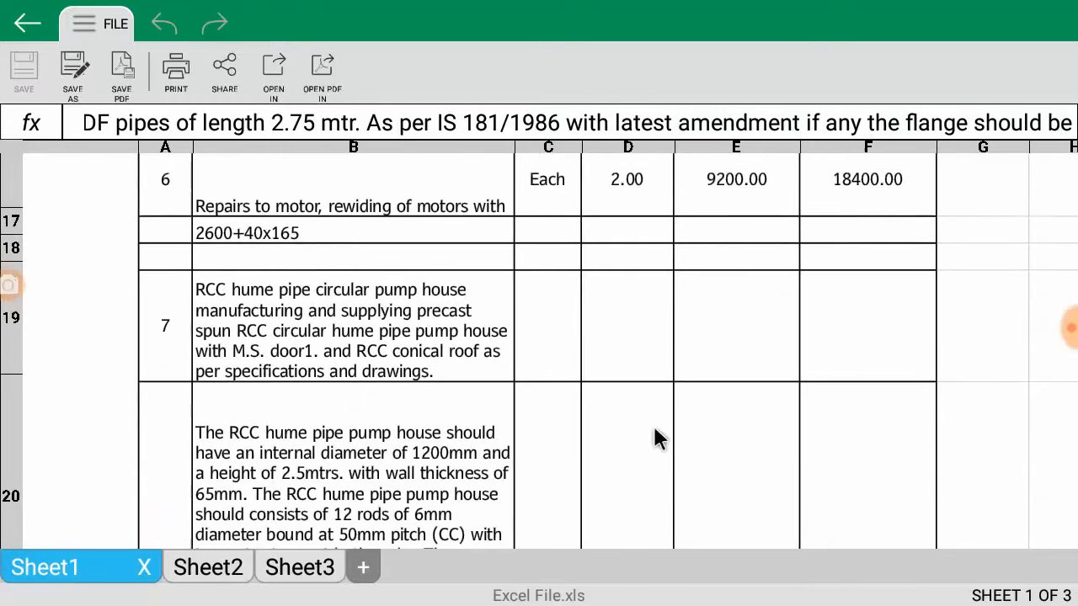
{"action": "scroll", "scroll_direction": "up", "scroll_amount": 3}
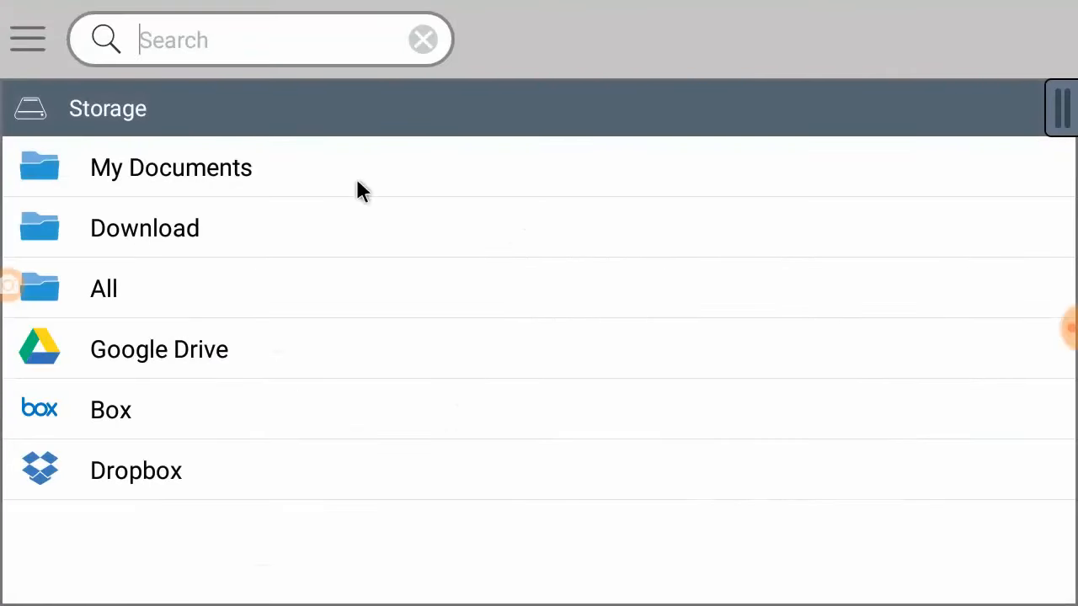
{"action": "mouse_move", "coordinate": [522, 472]}
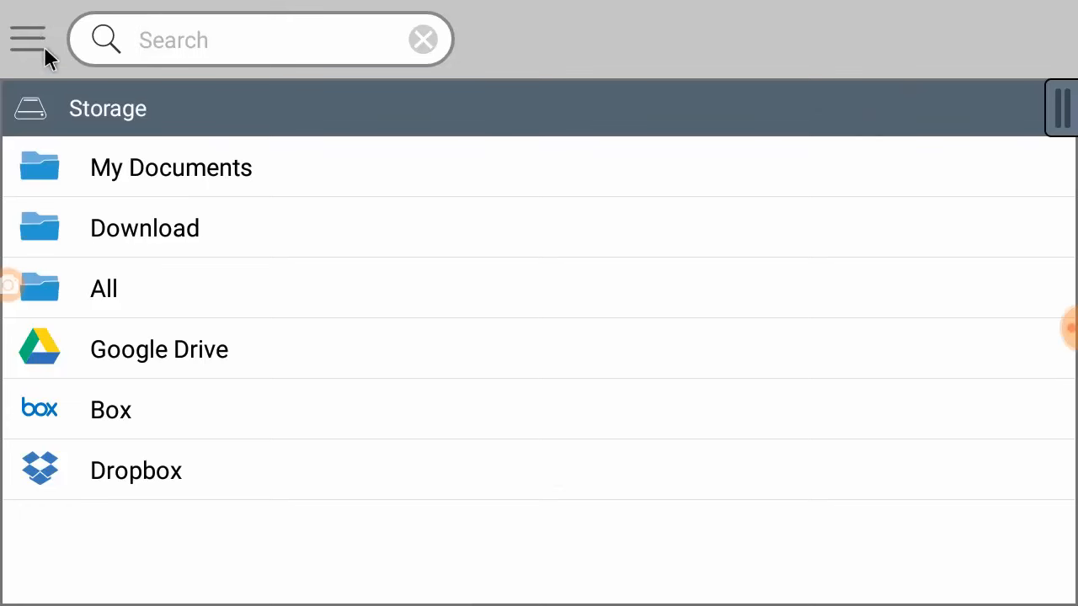
Peek at SmartOffice's navigation panel, dismiss it and confirm SmartOffice to land back on the document list
{"action": "left_click", "coordinate": [27, 37]}
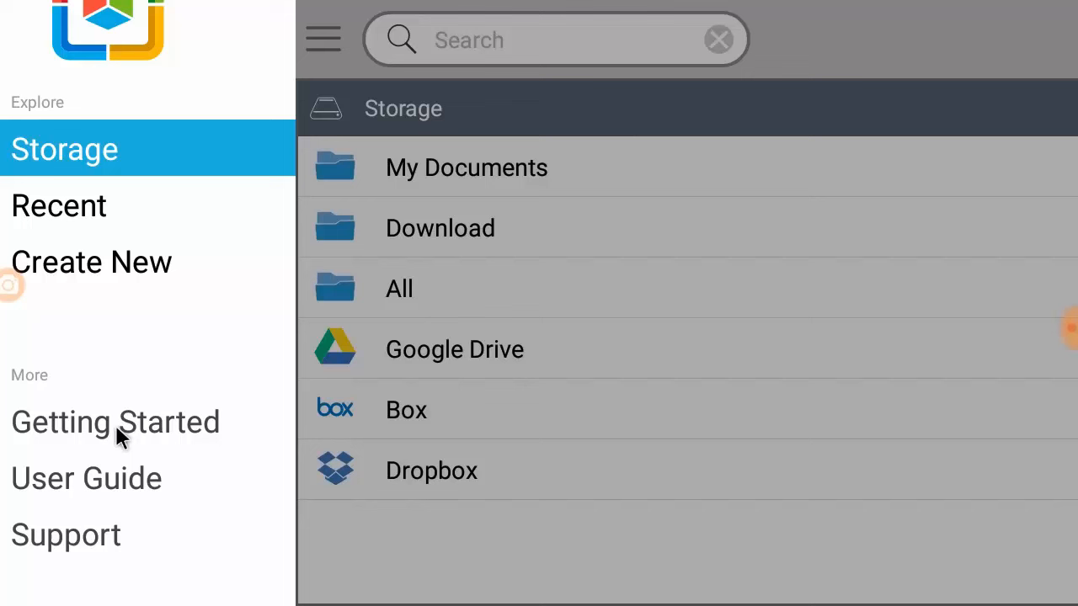
{"action": "mouse_move", "coordinate": [451, 410]}
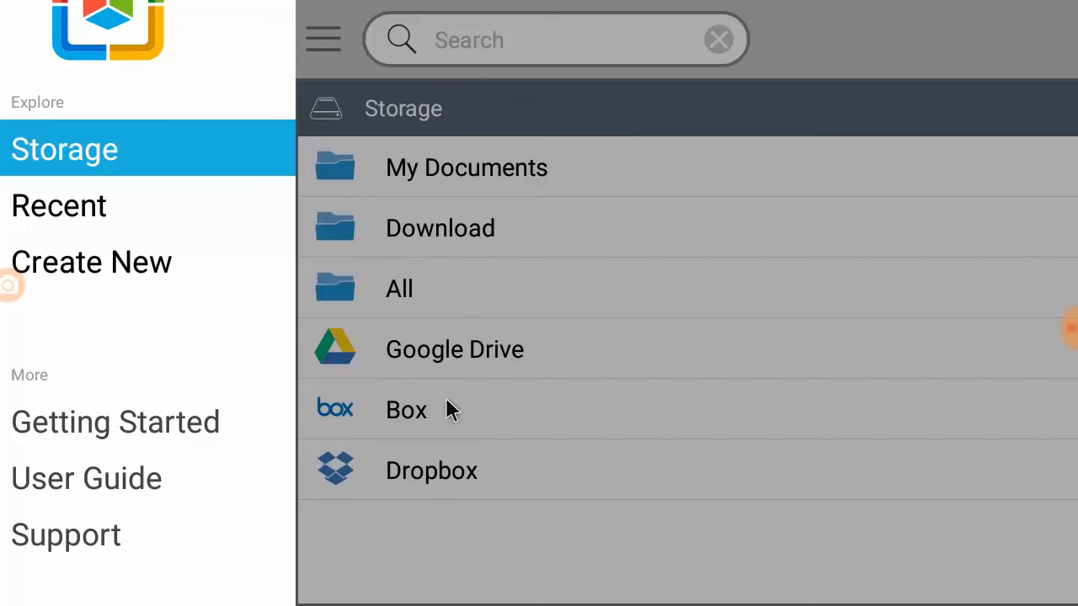
{"action": "left_click", "coordinate": [323, 39]}
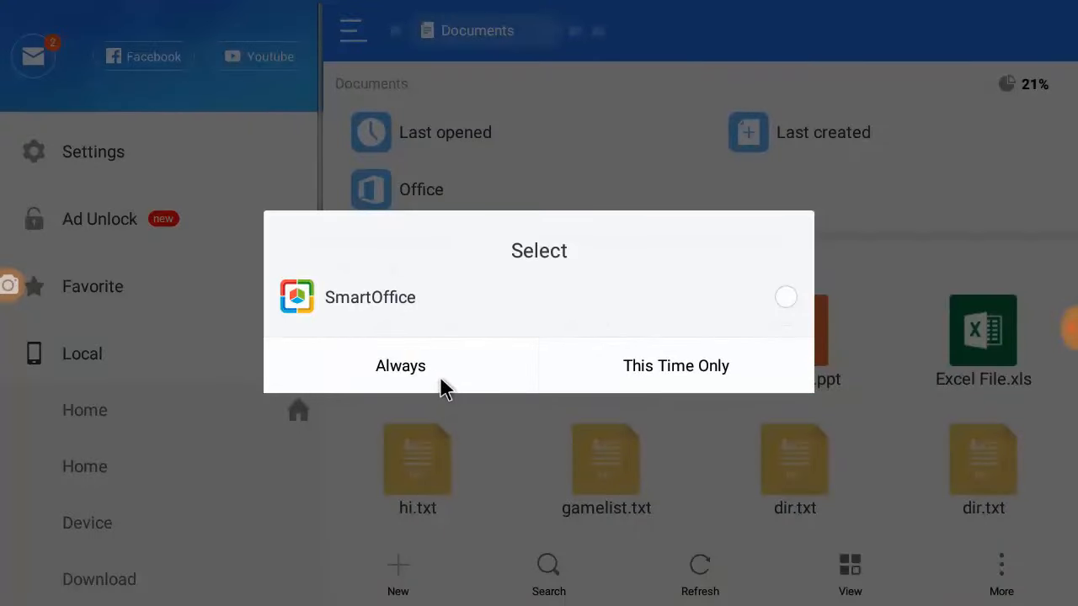
{"action": "left_click", "coordinate": [401, 366]}
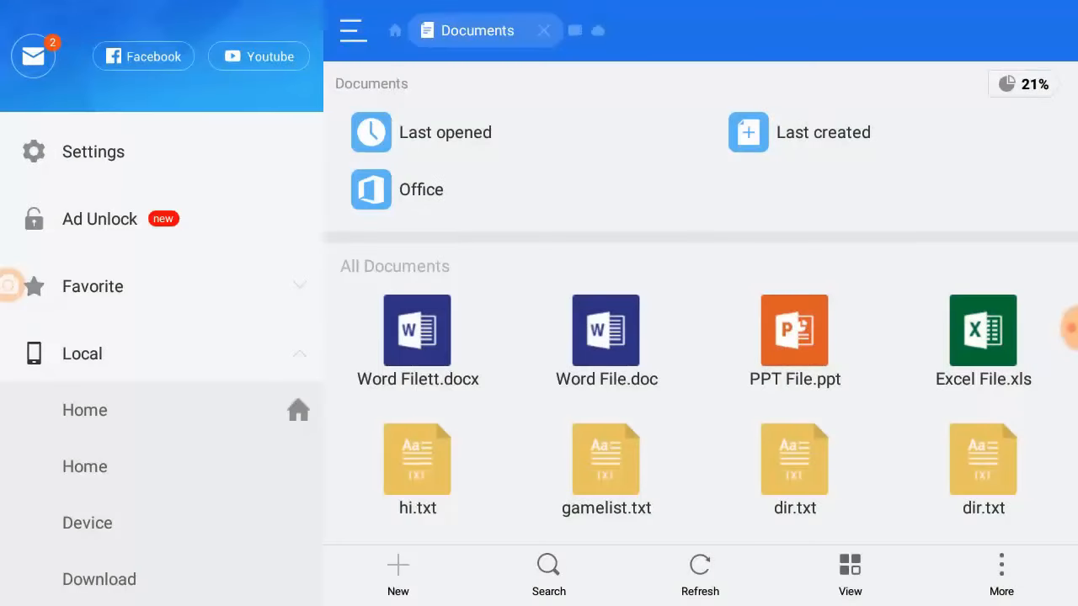